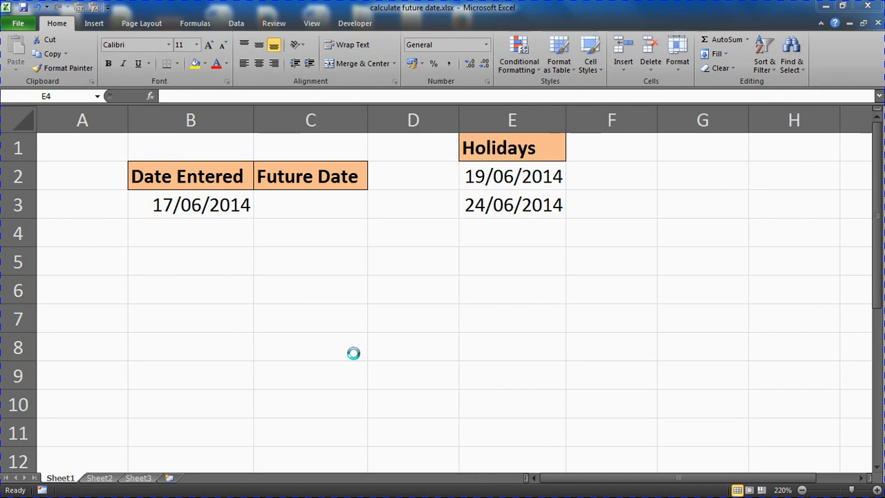
Step: Select the Future Date cell C3 and start a formula with =
left_click(511, 233)
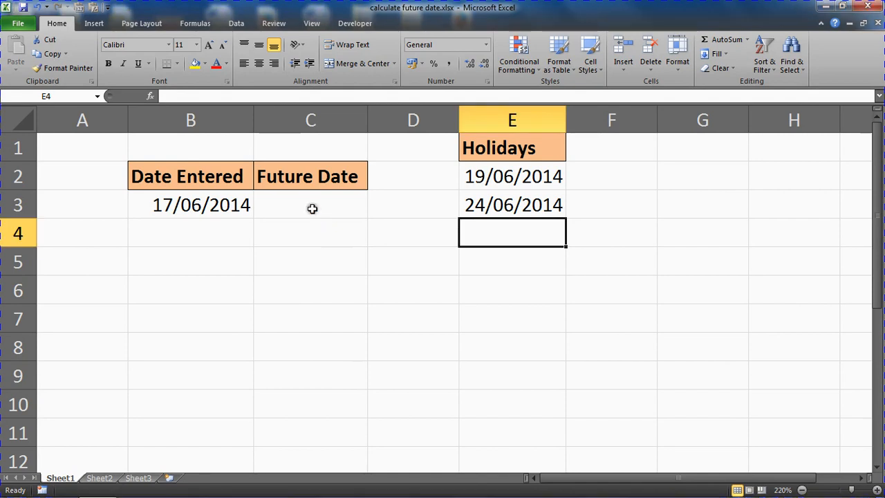
left_click(310, 204)
type("=")
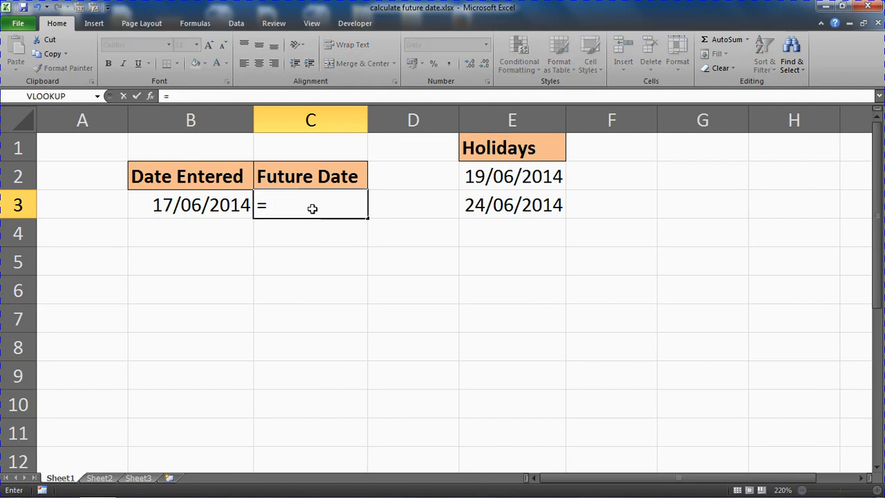
Step: Enter =B3+90 in C3 so the Future Date shows 15/09/2014, then review it
left_click(190, 205)
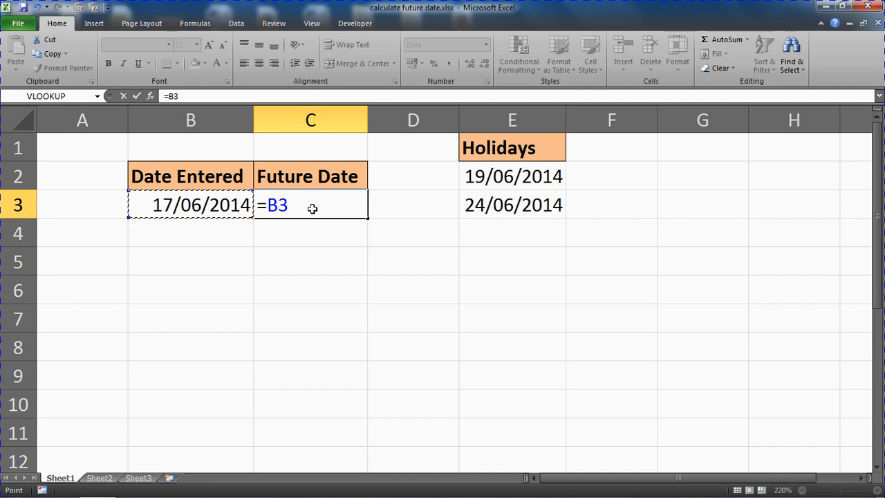
type("+9")
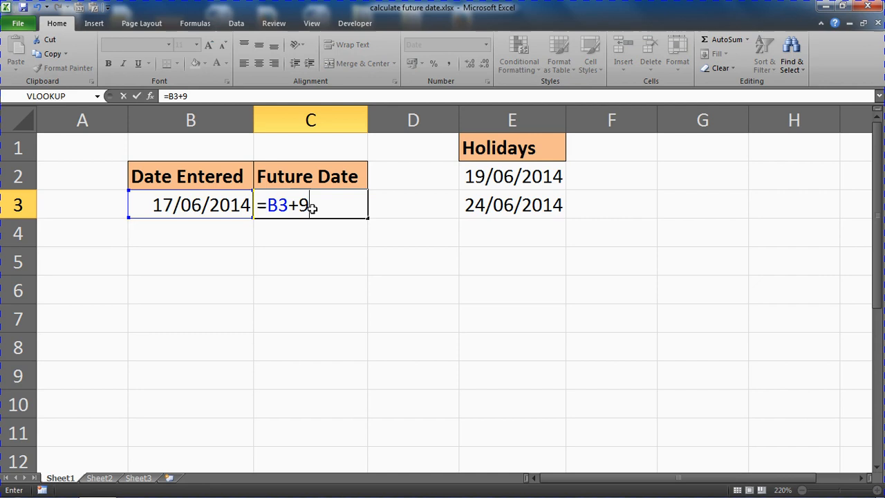
type("0")
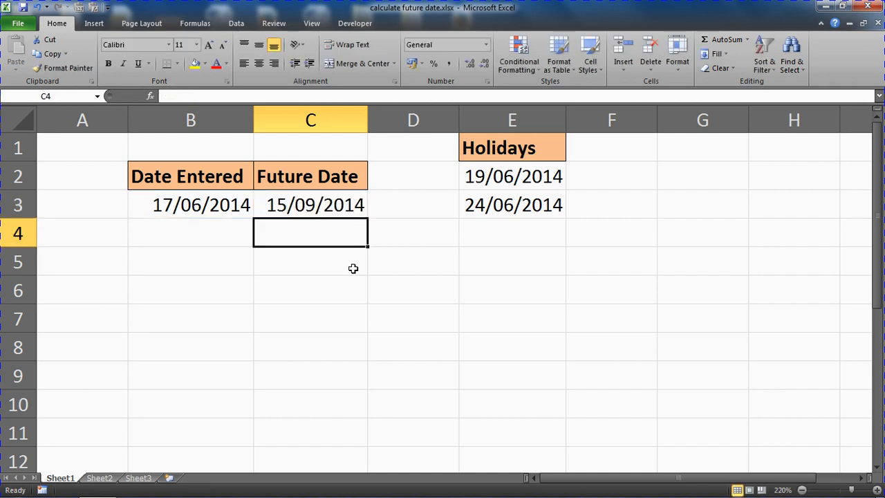
mouse_move(291, 200)
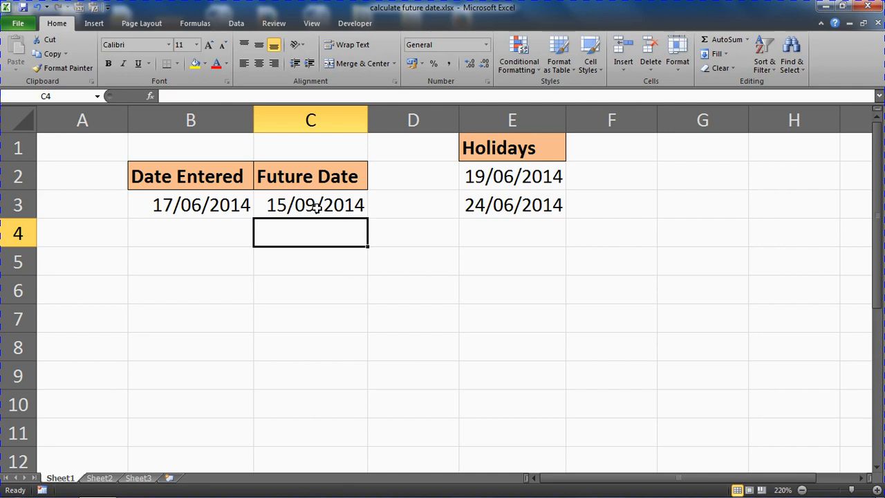
mouse_move(321, 210)
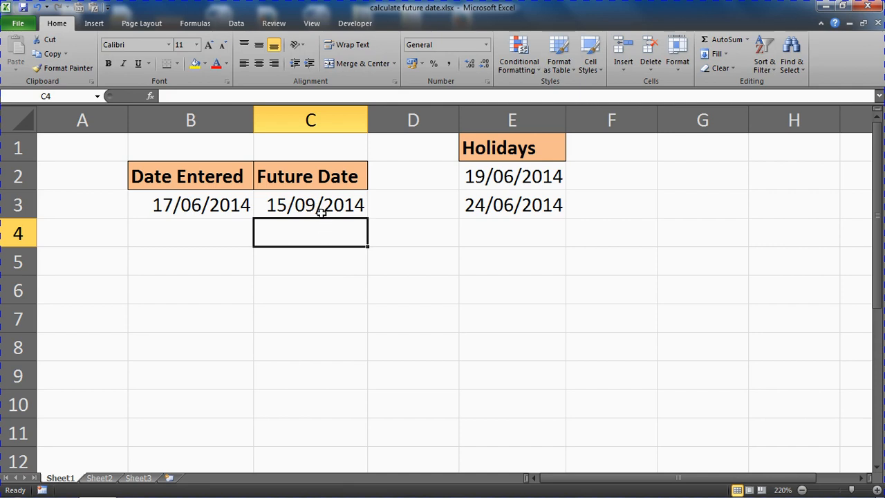
left_click(309, 205)
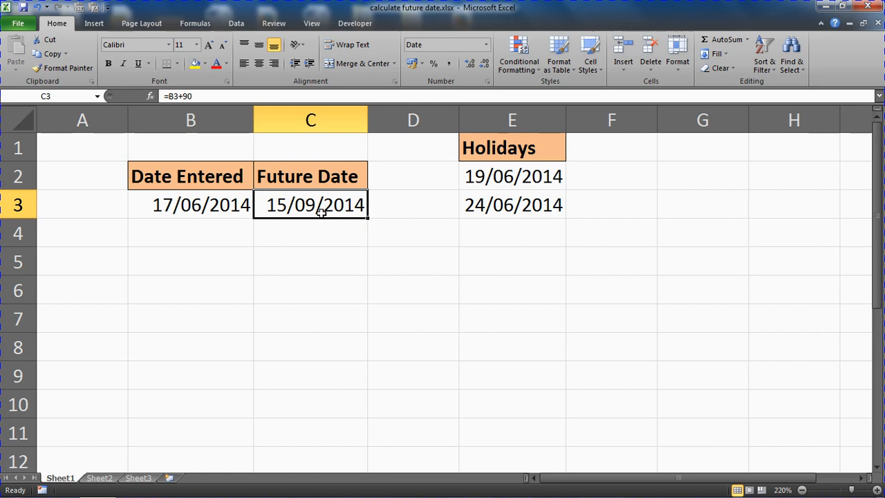
Step: Clear C3 and begin a new =WORKDAY formula from the autocomplete list
key("Delete")
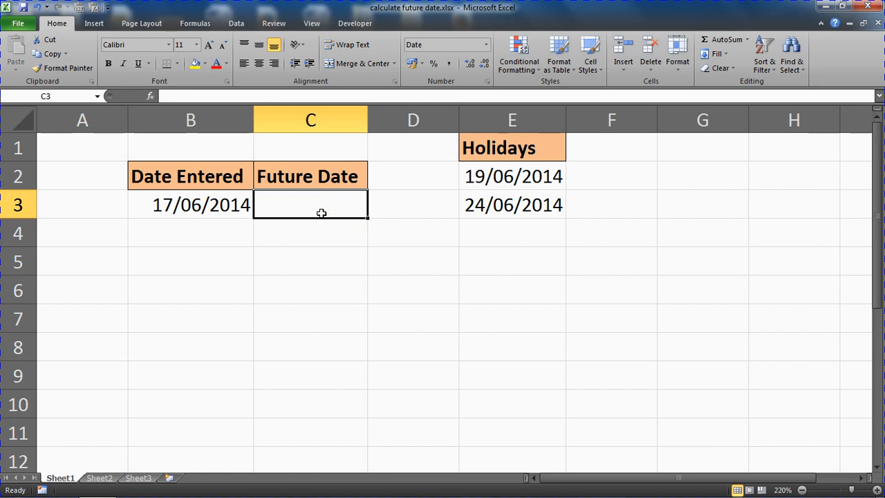
type("=wor")
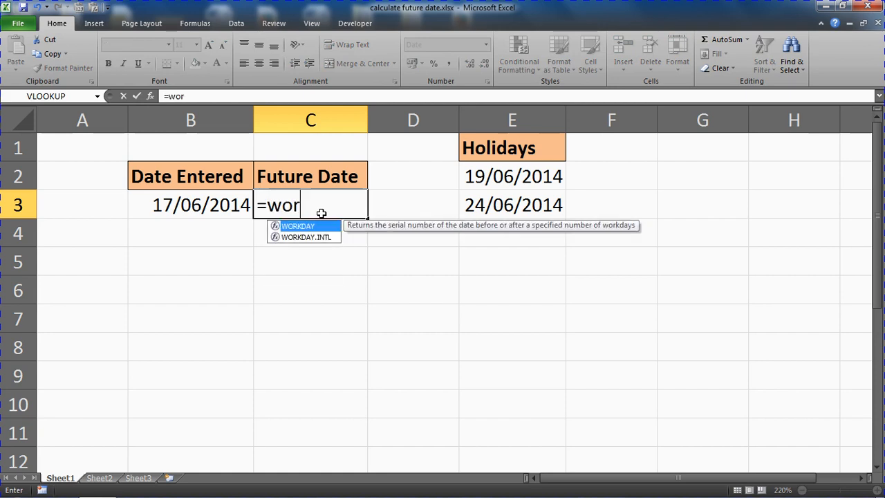
type("kd")
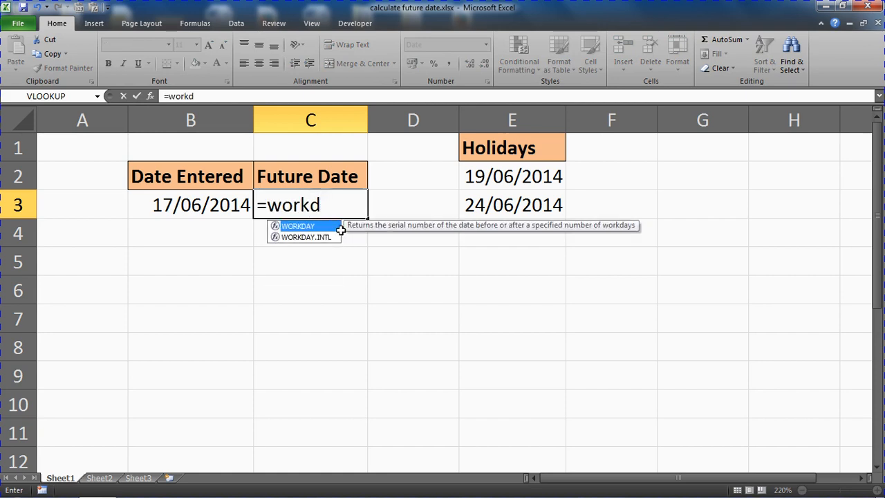
mouse_move(418, 238)
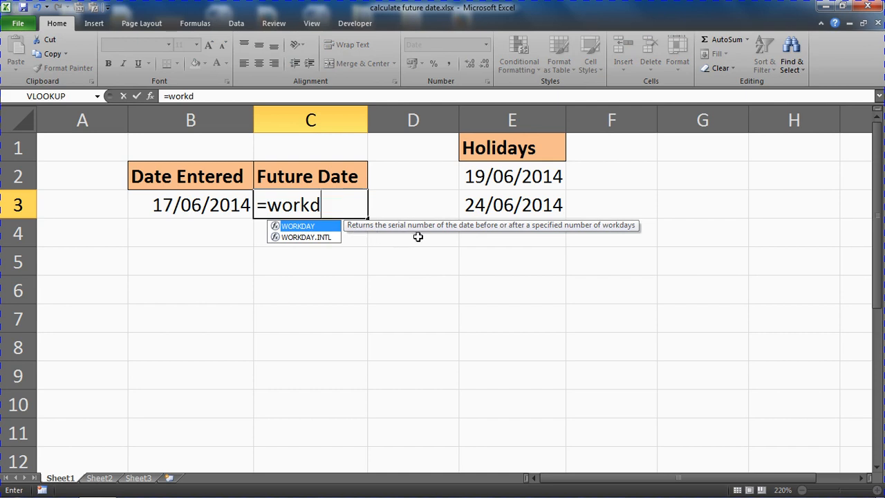
mouse_move(497, 233)
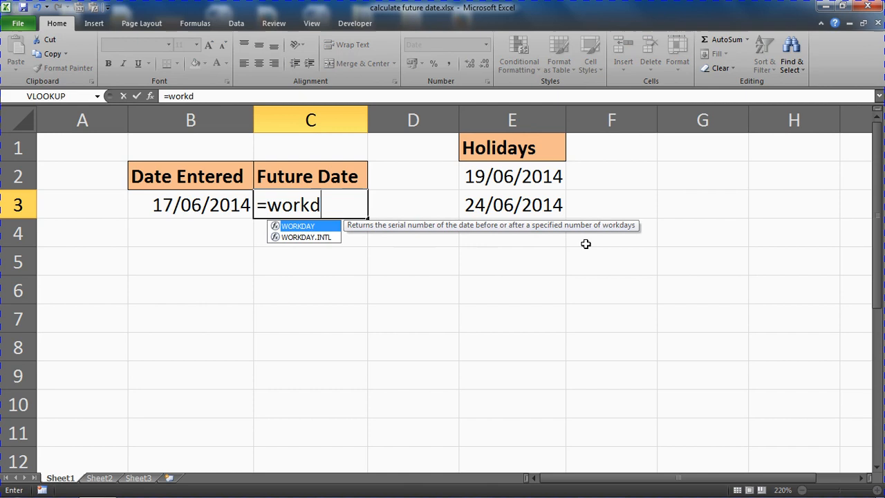
mouse_move(589, 262)
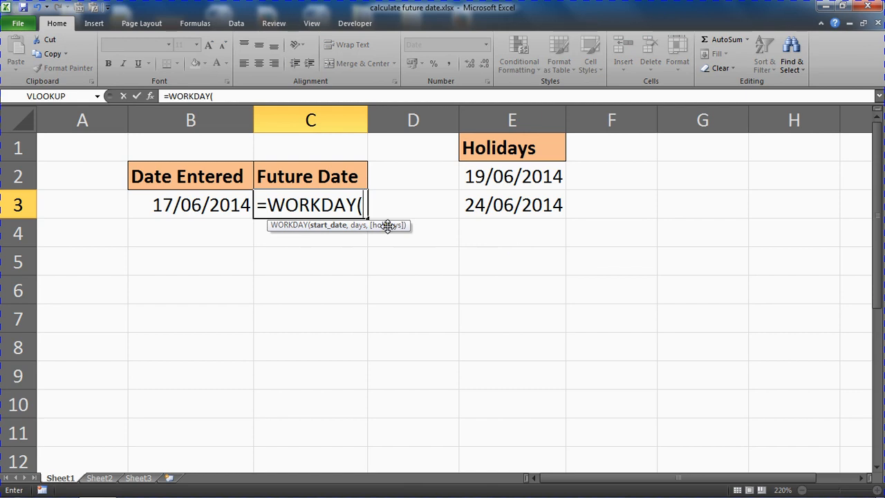
Step: Complete =WORKDAY(B3,90) in C3 to get 21/10/2014, ninety working days later
left_click(191, 205)
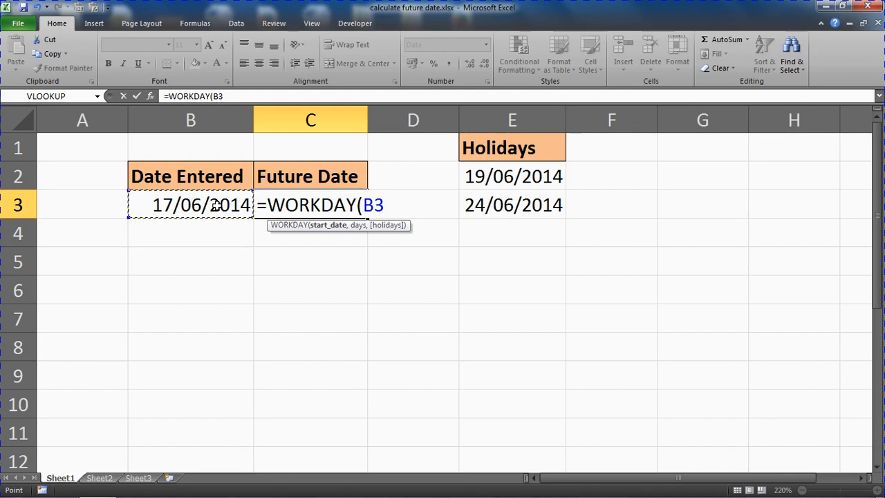
type(",")
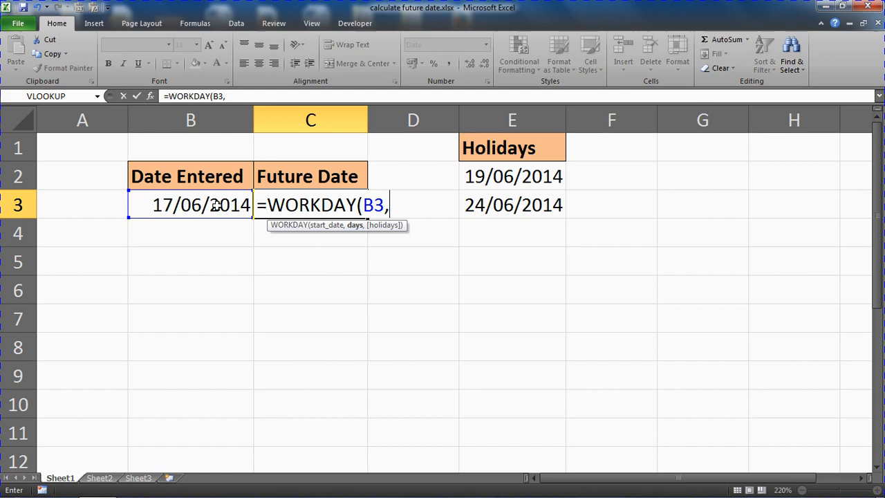
type("90)")
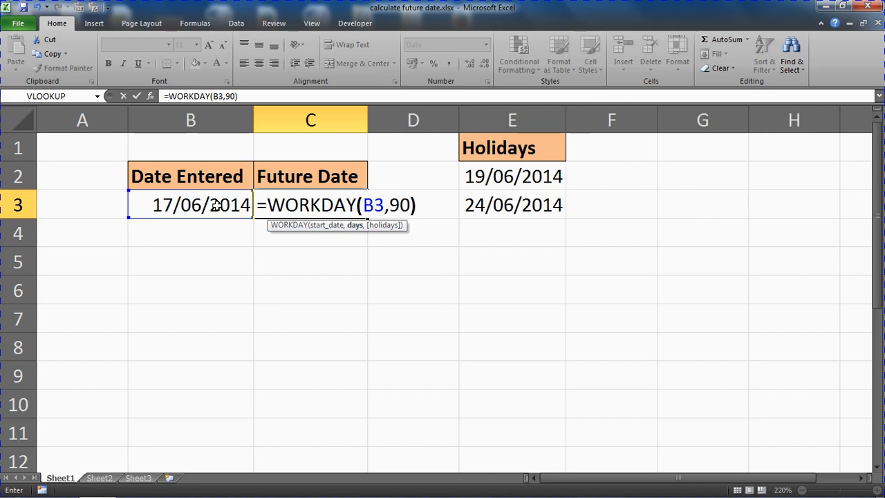
key("Backspace")
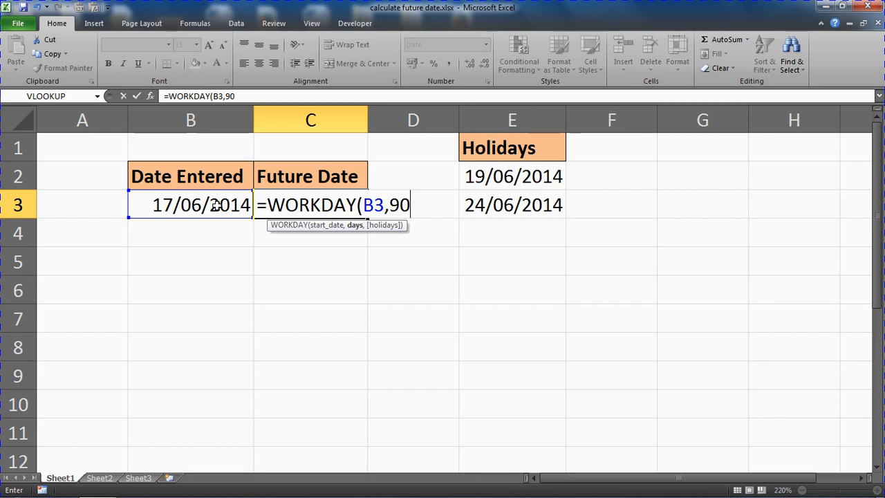
type(")")
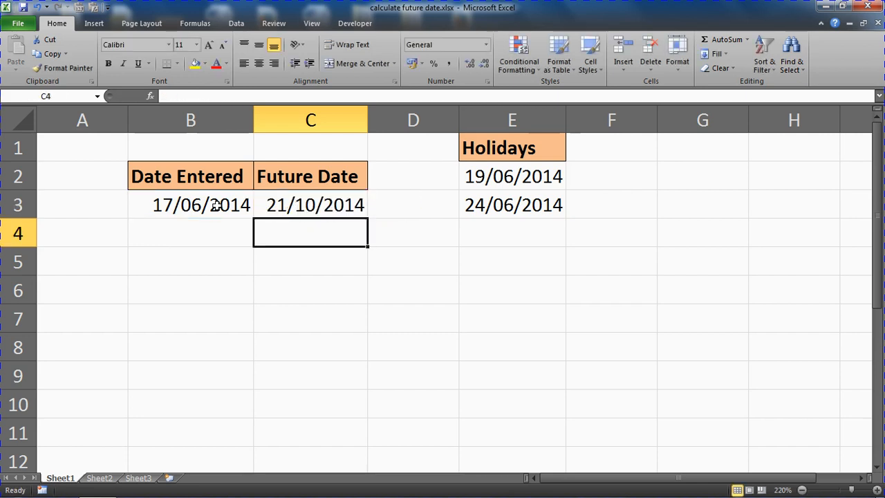
left_click(310, 205)
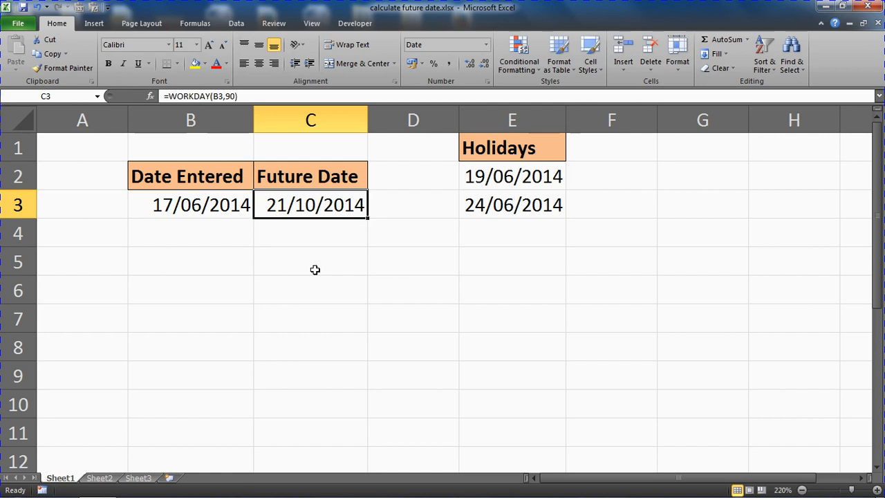
mouse_move(341, 210)
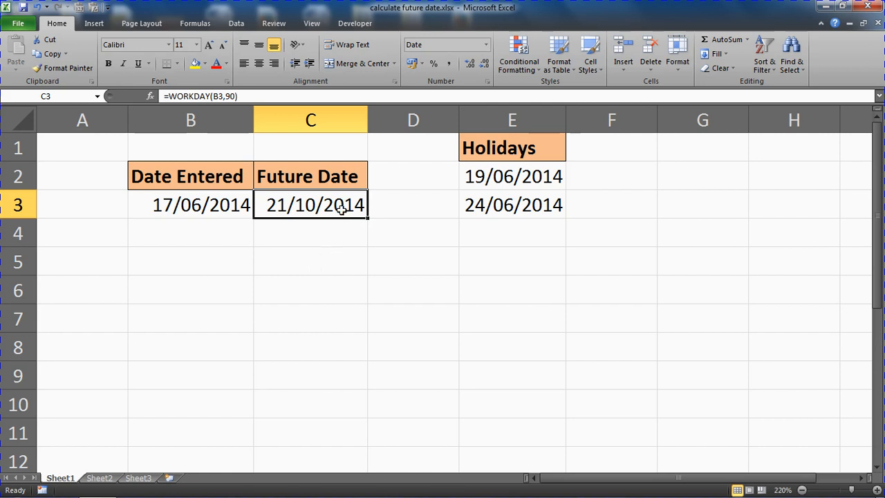
Step: Add the holiday range E2:E3 to the WORKDAY formula so C3 shows 23/10/2014
double_click(309, 204)
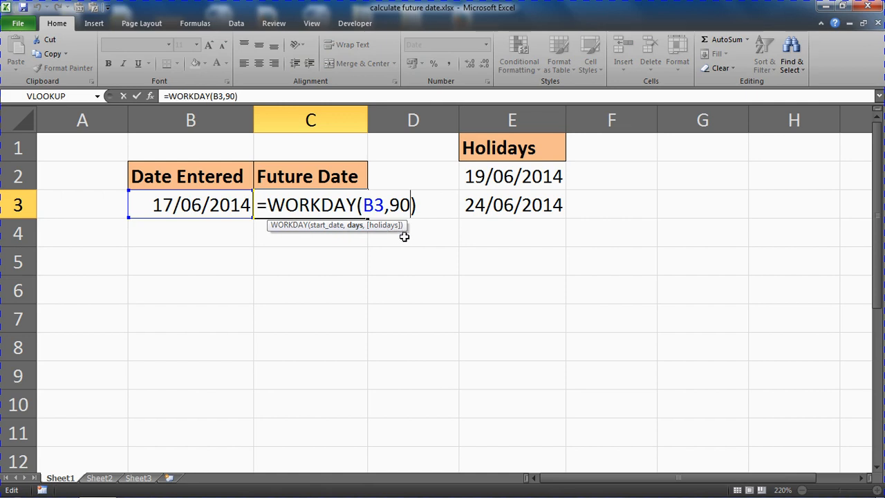
mouse_move(385, 232)
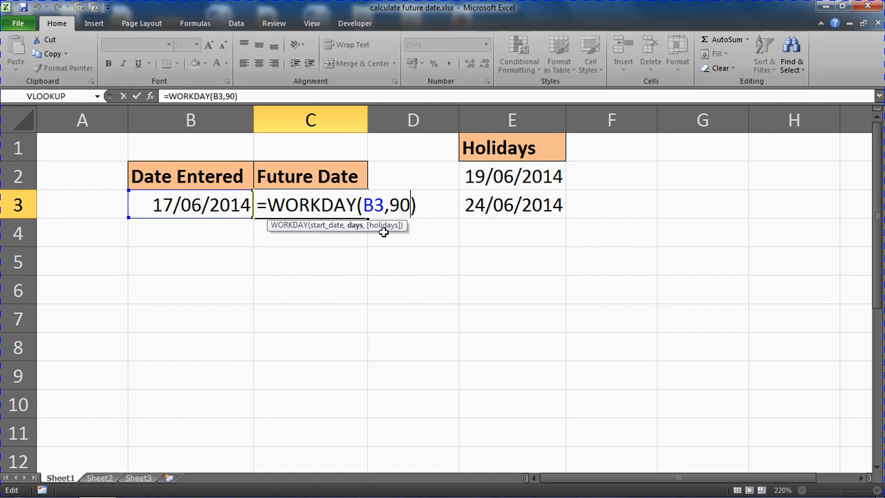
type(",")
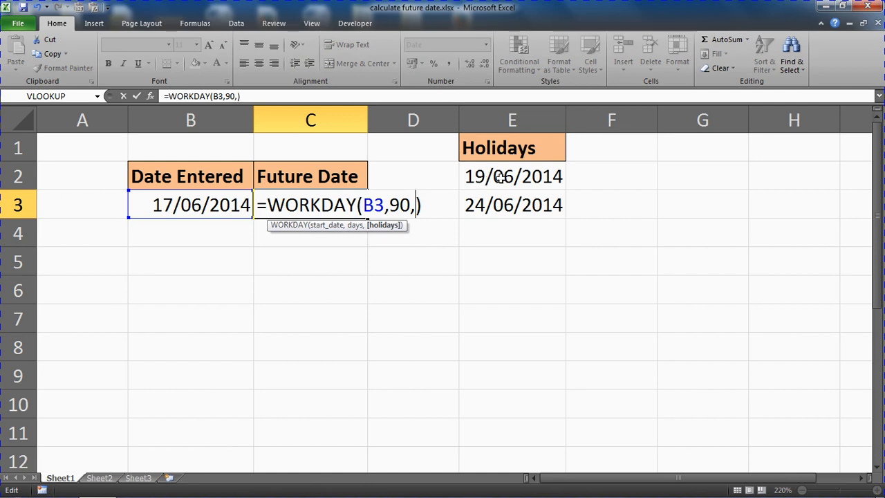
left_click_drag(512, 177, 511, 205)
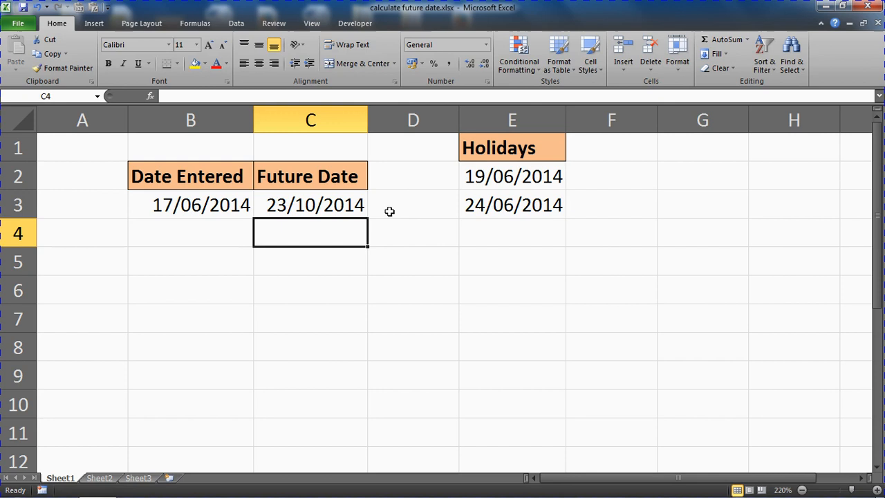
Step: Review the C3 formula and holiday cells E2, E3, then clear the Future Date cell
left_click(310, 204)
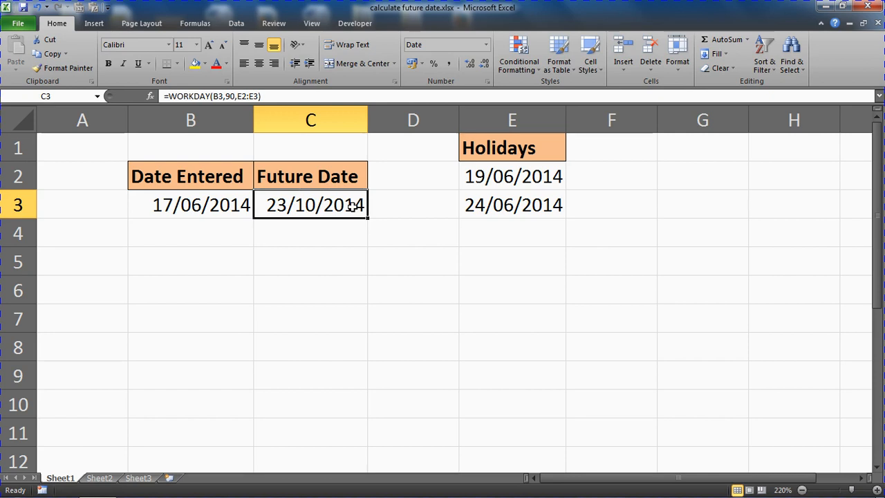
left_click(511, 177)
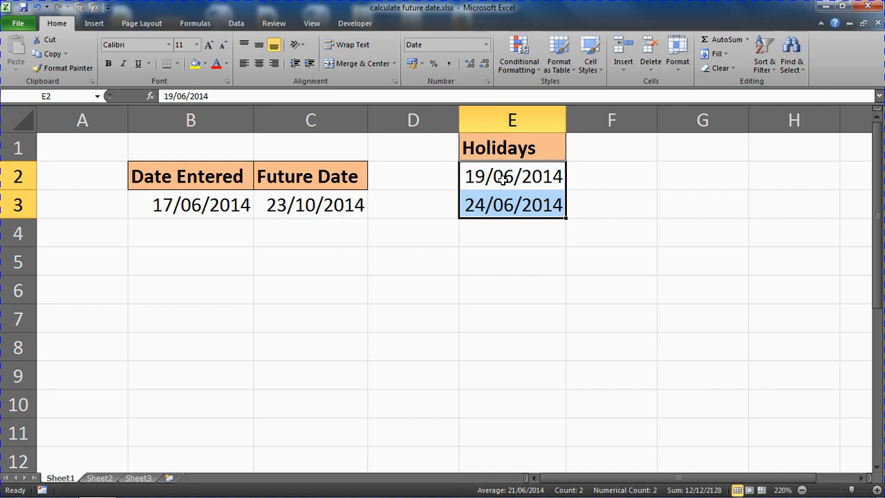
left_click(512, 204)
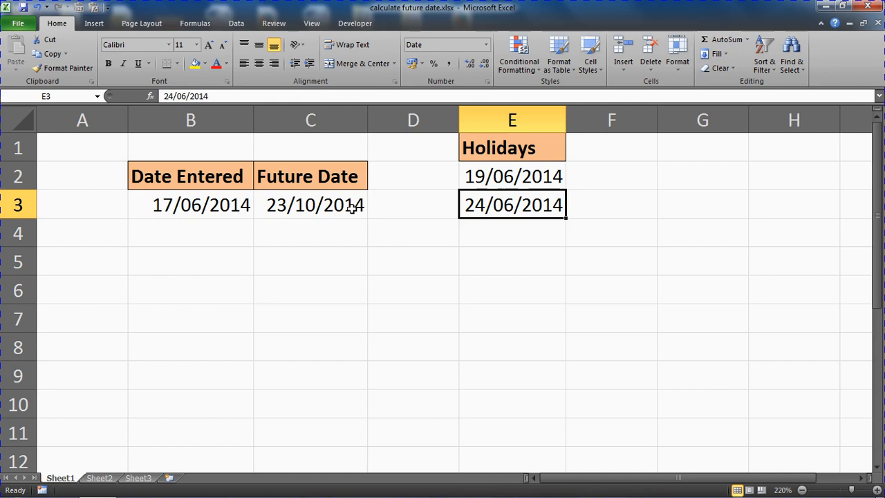
left_click(309, 205)
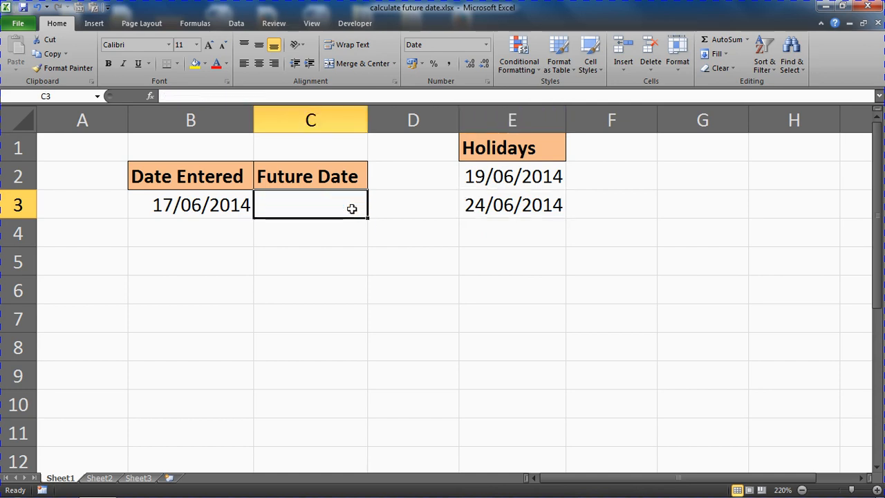
Step: Enter =WORKDAY.INTL(B3,90,2,E2:E3) in C3, giving 23/10/2014 with weekend type 2
type("=workday")
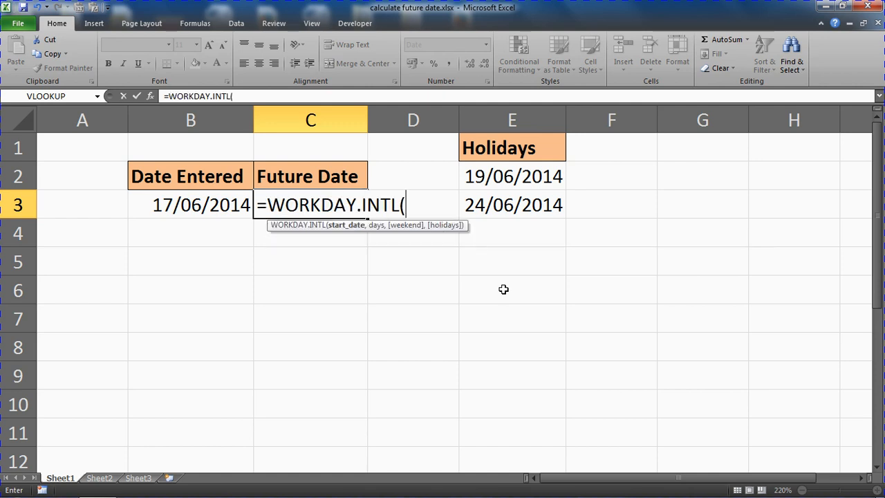
mouse_move(238, 216)
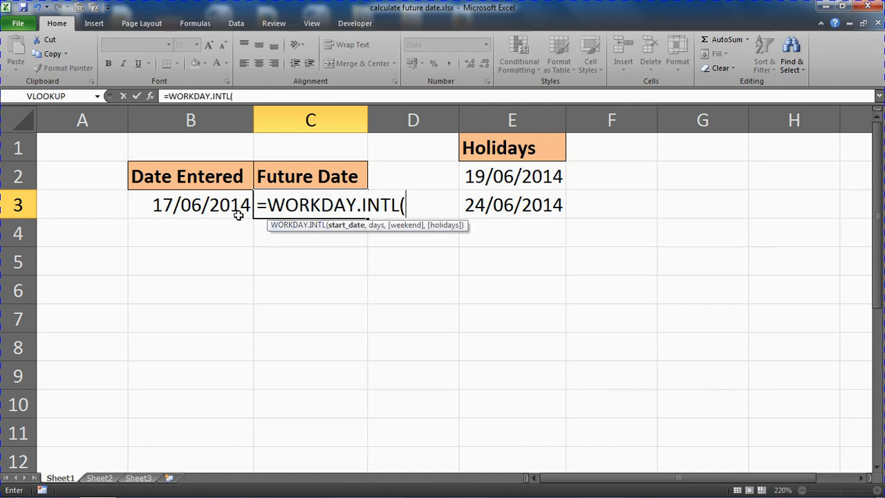
left_click(191, 205)
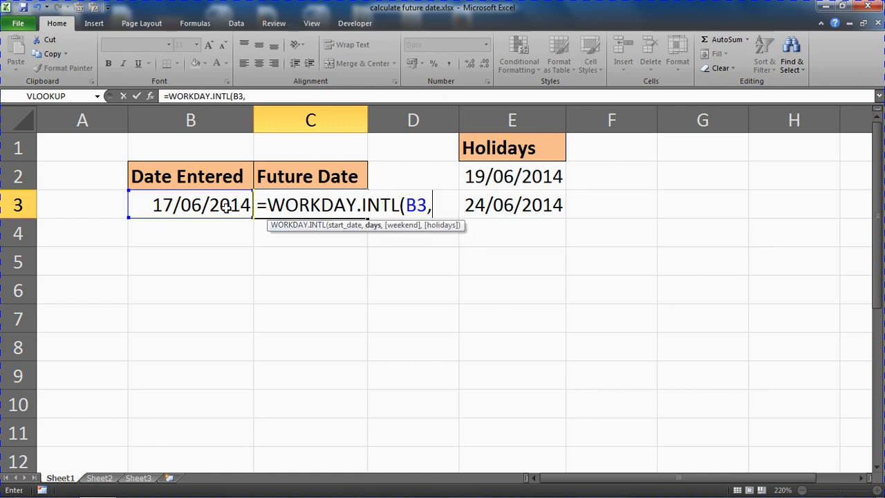
type("90")
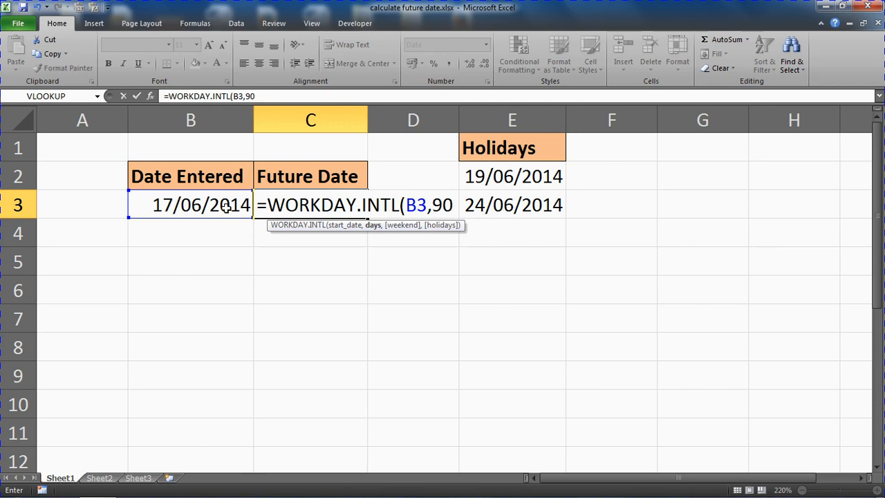
type(",2")
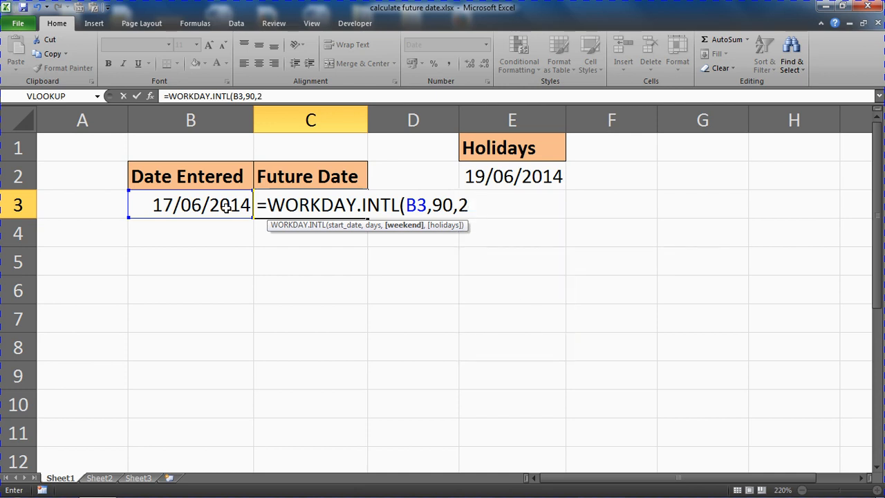
type(",E2:E3)")
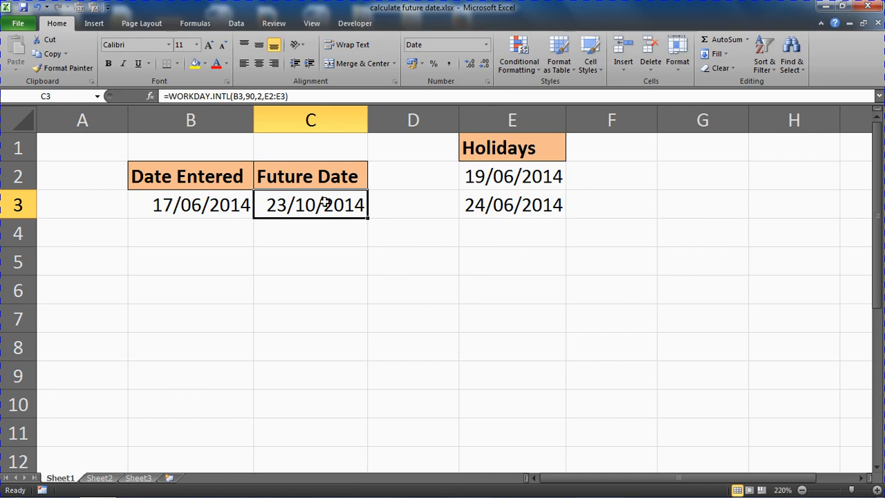
Step: Reopen the C3 formula and replace weekend type 2 with an opening quote for a custom code
double_click(310, 204)
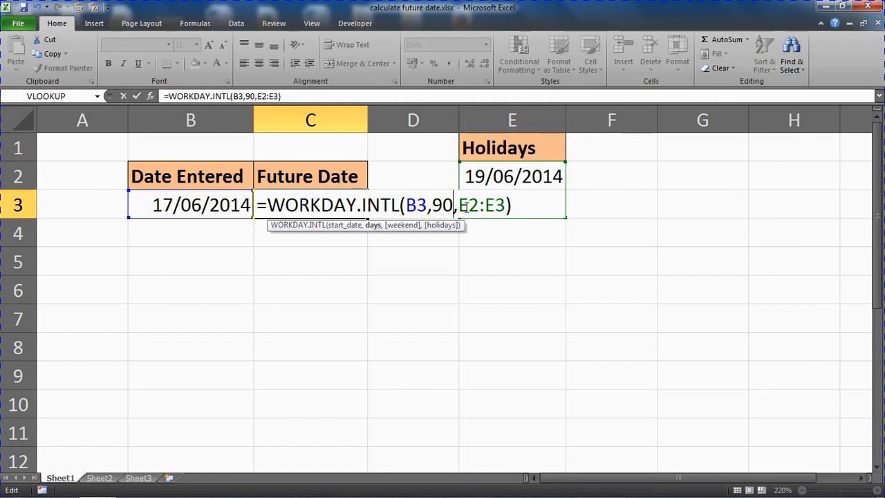
type(",")
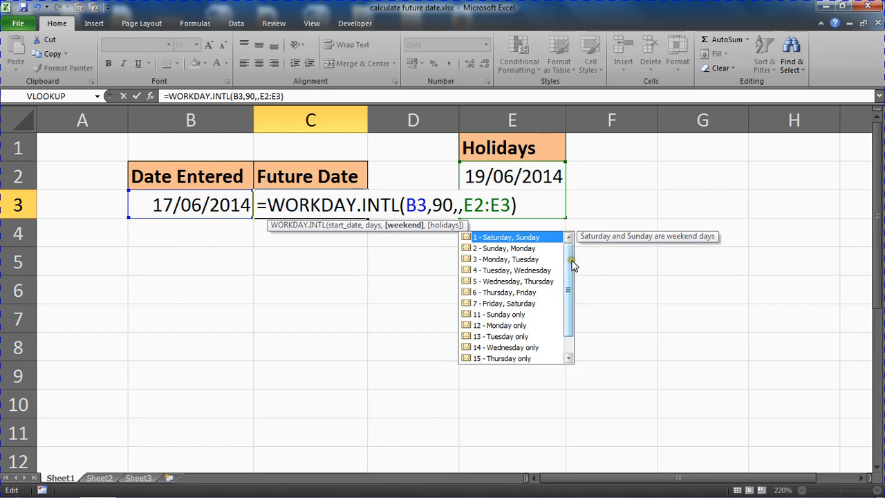
scroll("down", 3)
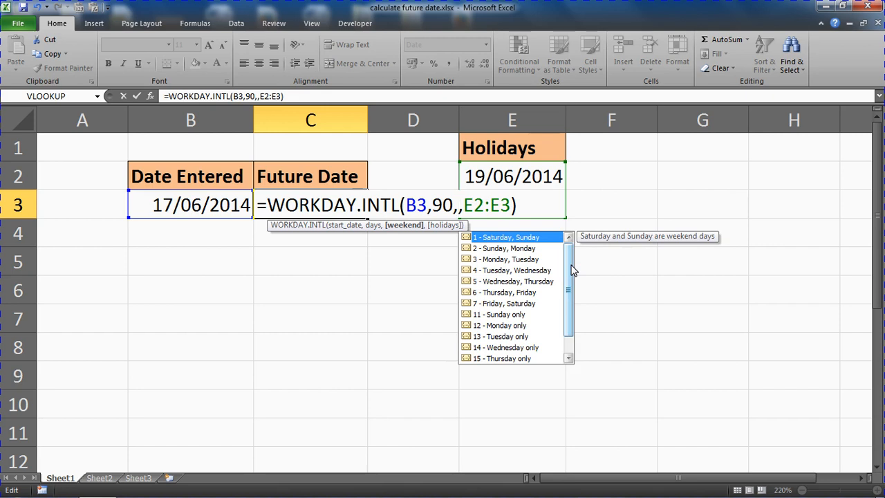
type("\"")
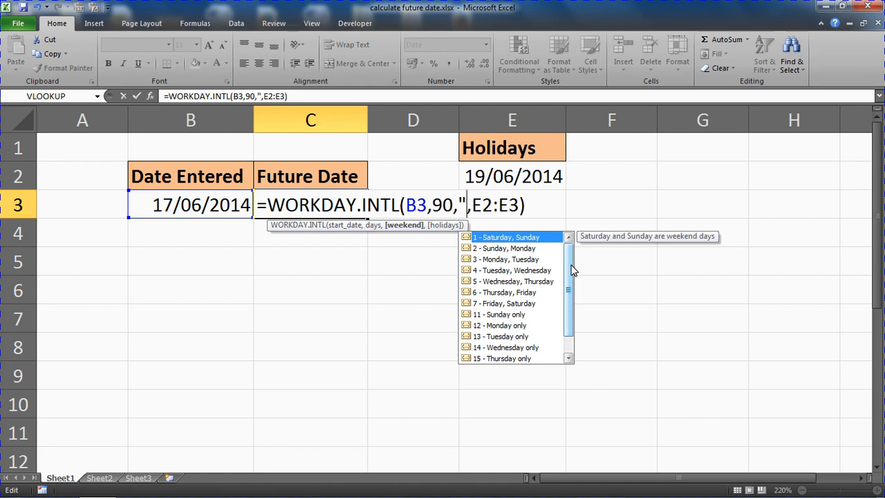
Step: Enter the quoted weekend string "0000111" so C3 becomes 25/11/2014, then review the formula
type("00")
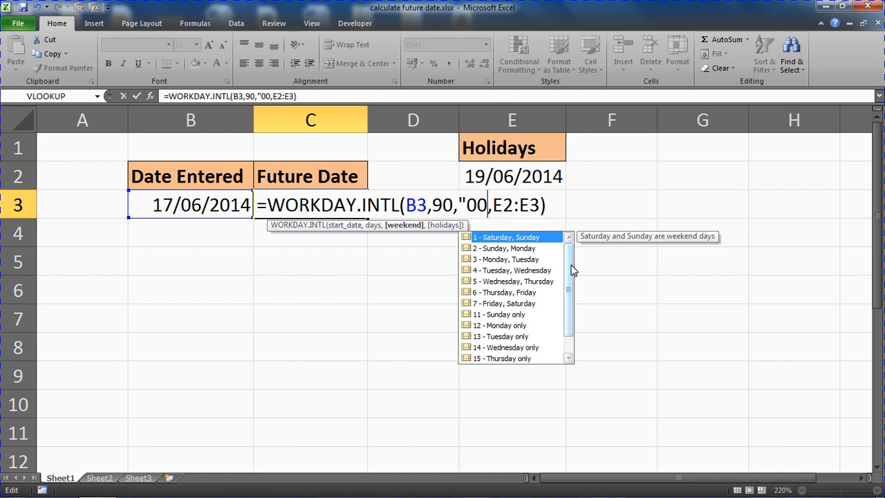
type("00111")
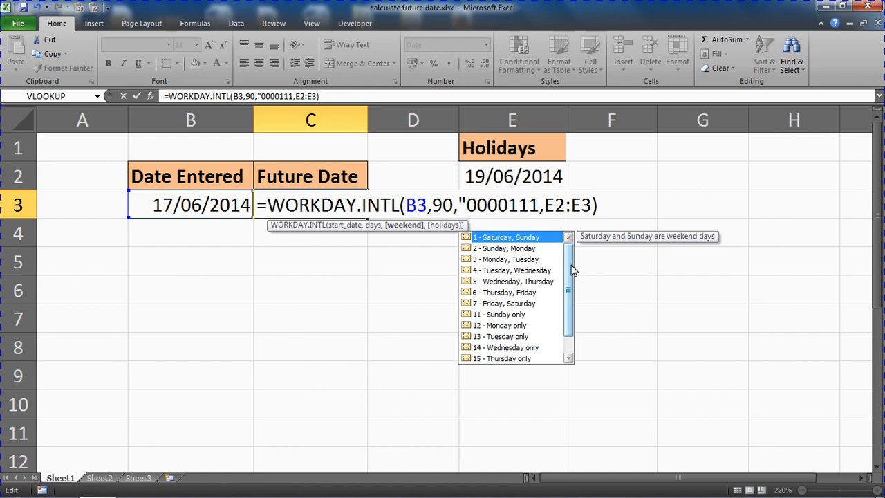
type("\"")
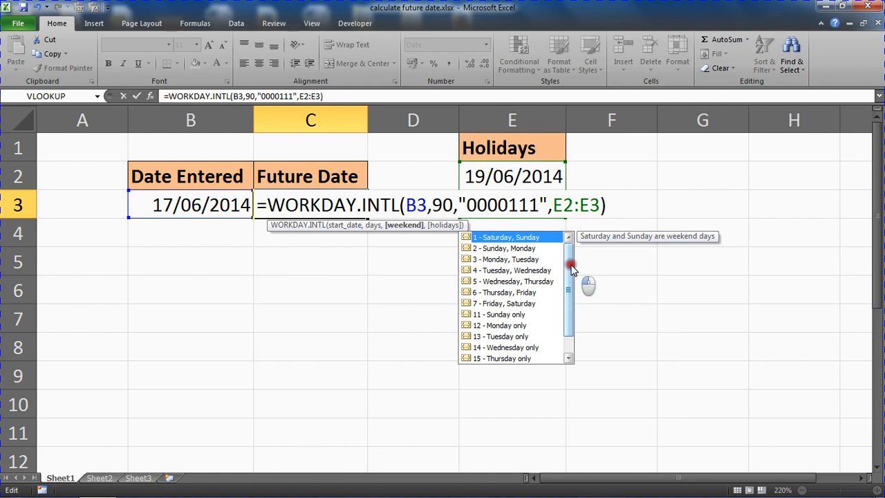
scroll("down", 3)
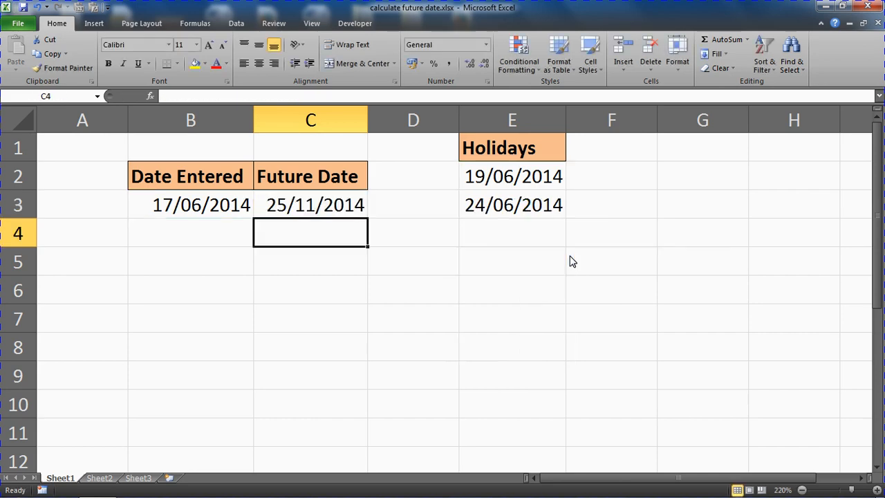
left_click(310, 205)
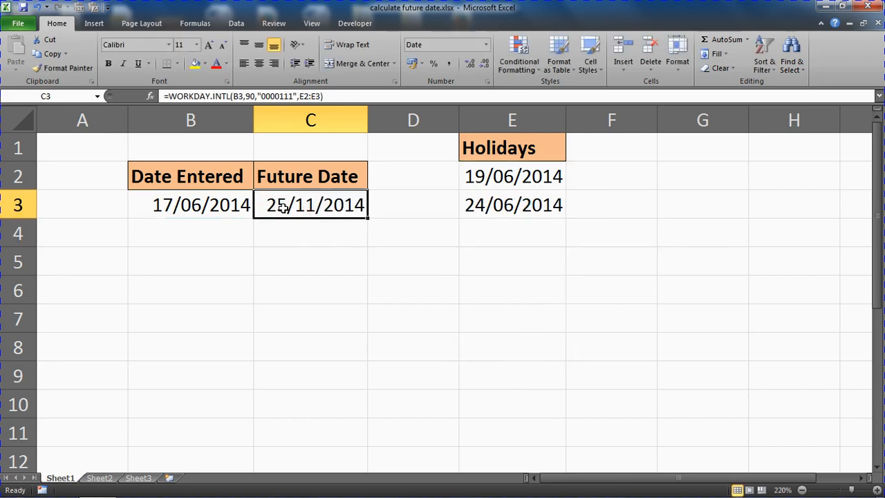